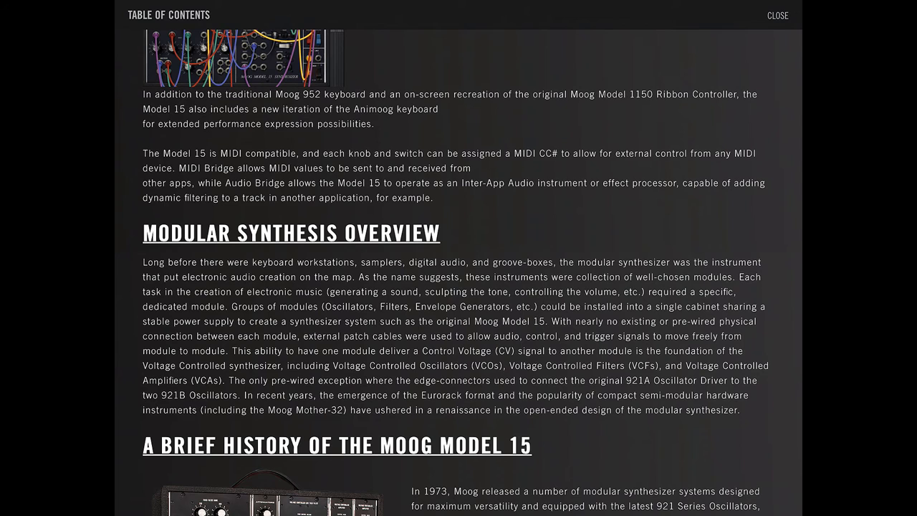
Jump to the manual's 'Navigating the Model 15' section via the Table of Contents
{"action": "scroll", "scroll_direction": "down", "scroll_amount": 3}
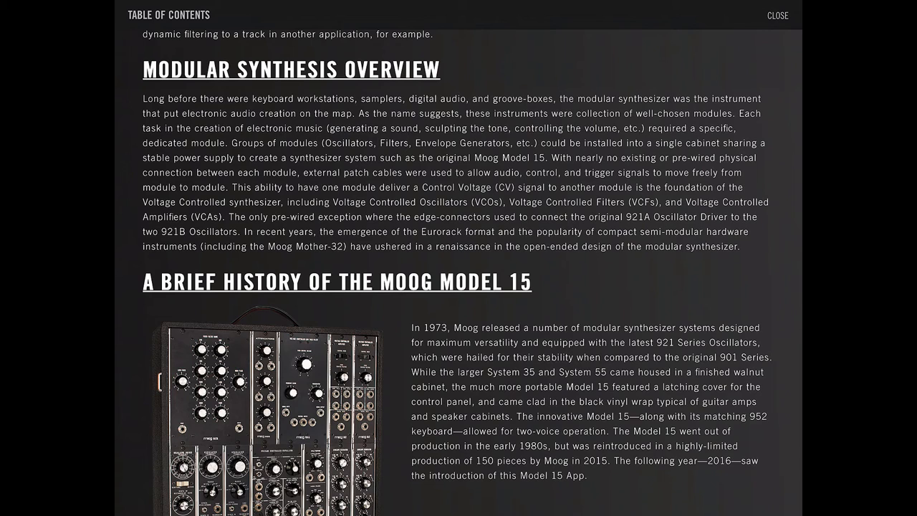
{"action": "left_click", "coordinate": [777, 14]}
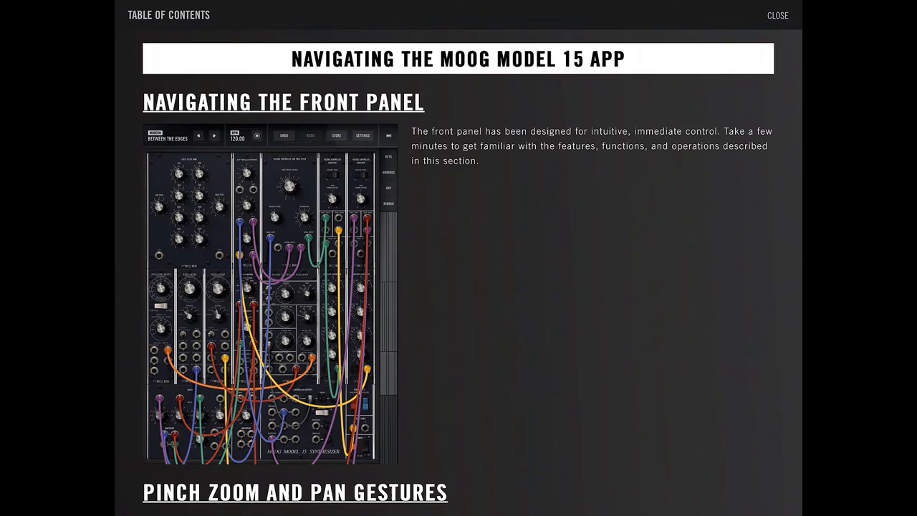
Read down through front panel navigation, pinch-zoom and patch cable instructions
{"action": "scroll", "scroll_direction": "down", "scroll_amount": 3}
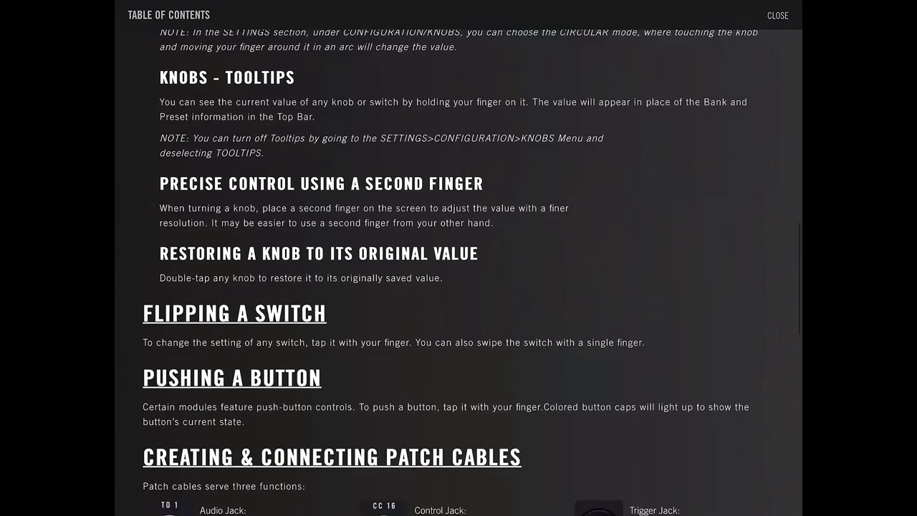
{"action": "scroll", "scroll_direction": "down", "scroll_amount": 3}
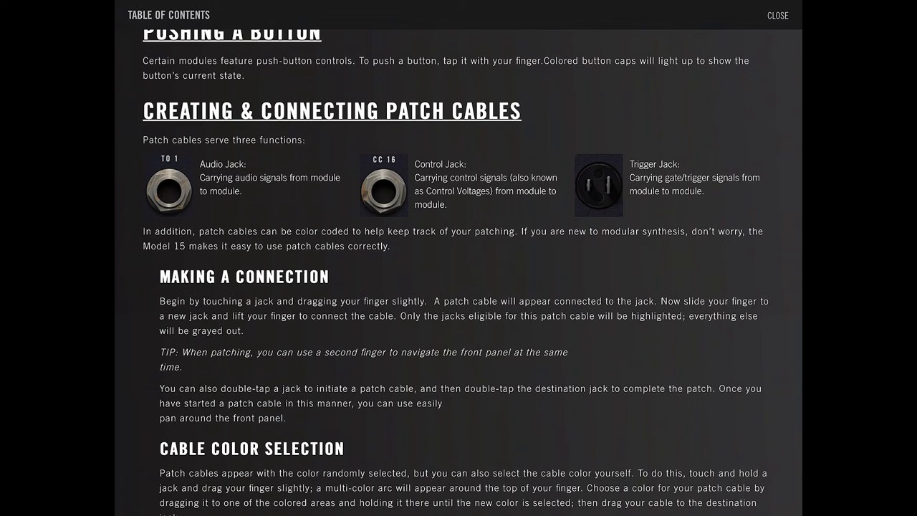
{"action": "scroll", "scroll_direction": "down", "scroll_amount": 3}
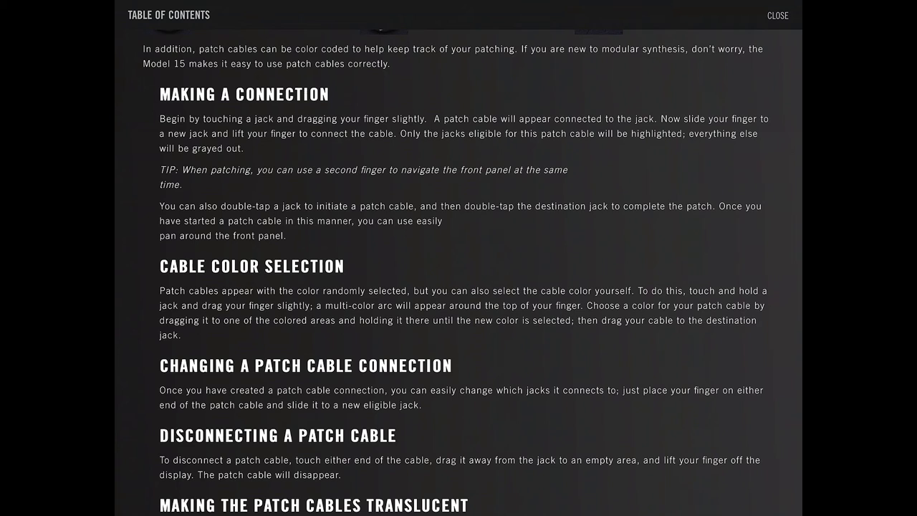
{"action": "scroll", "scroll_direction": "down", "scroll_amount": 3}
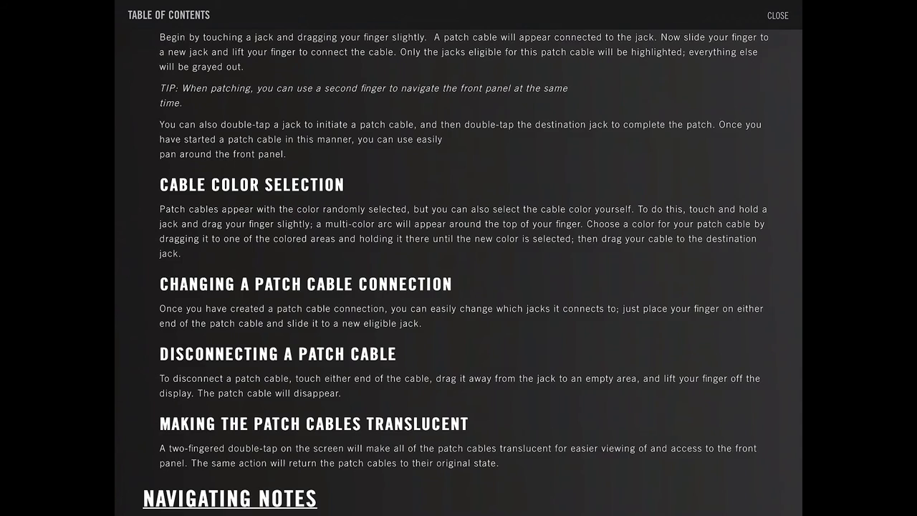
{"action": "scroll", "scroll_direction": "down", "scroll_amount": 3}
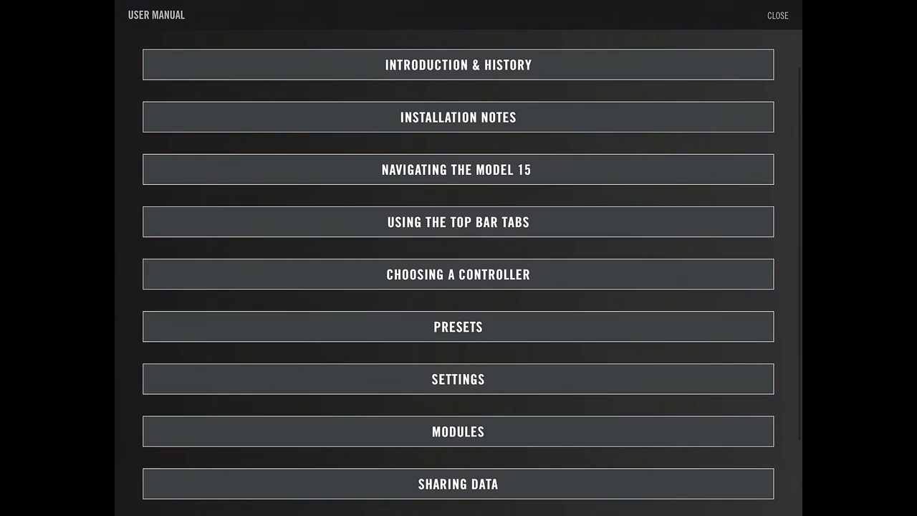
Read the 'Using the Top Bar Tabs' chapter down to Choosing a Controller
{"action": "left_click", "coordinate": [458, 221]}
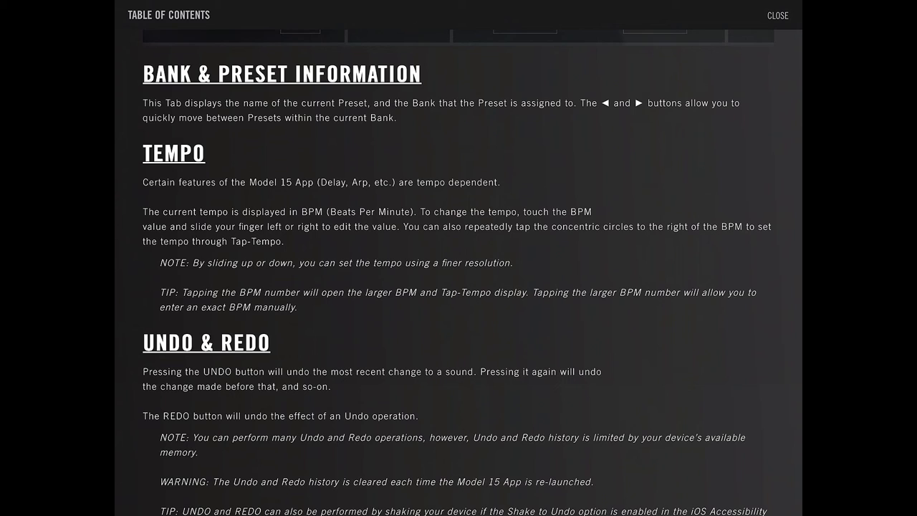
{"action": "scroll", "scroll_direction": "down", "scroll_amount": 3}
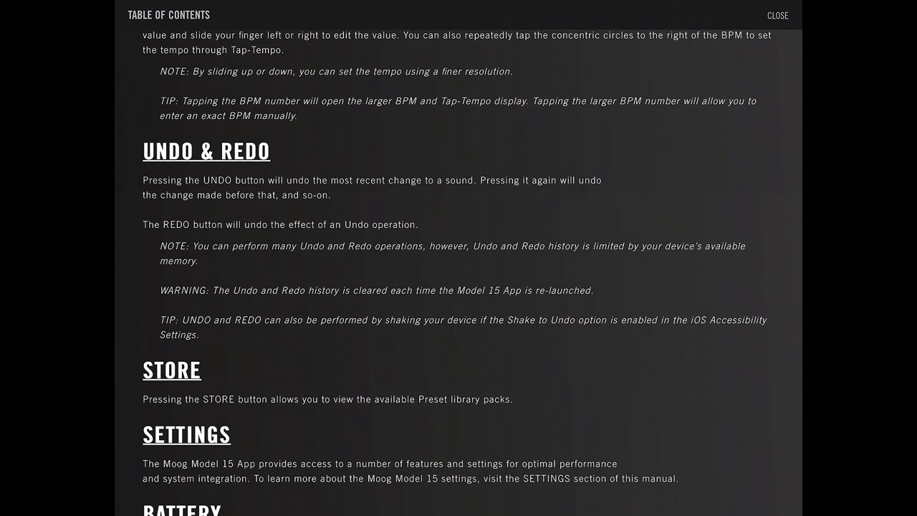
{"action": "scroll", "scroll_direction": "down", "scroll_amount": 3}
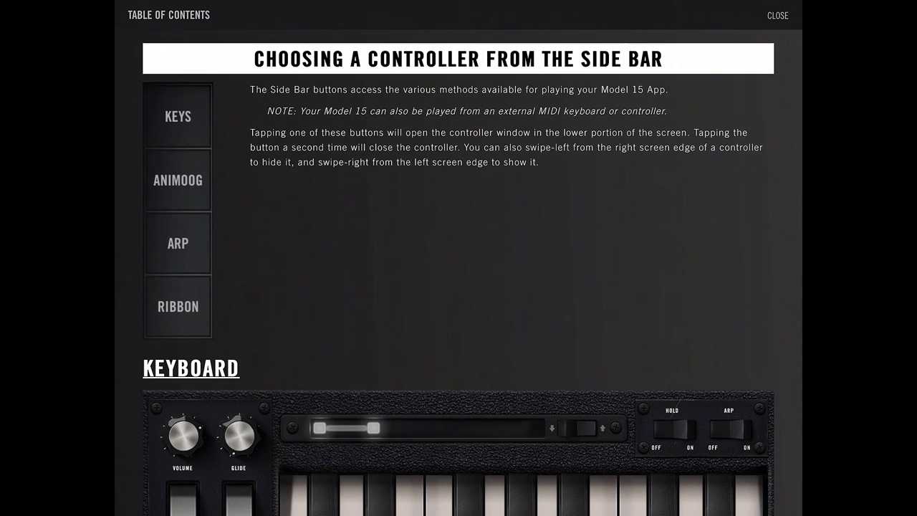
Read the keyboard controls from Velocity and Aftertouch through Volume, Glide, Hold and ARP
{"action": "scroll", "scroll_direction": "down", "scroll_amount": 3}
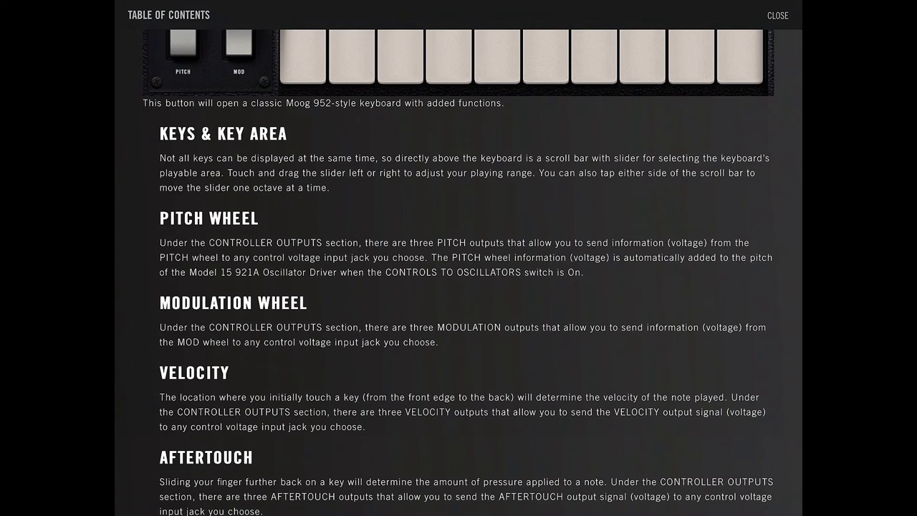
{"action": "scroll", "scroll_direction": "down", "scroll_amount": 3}
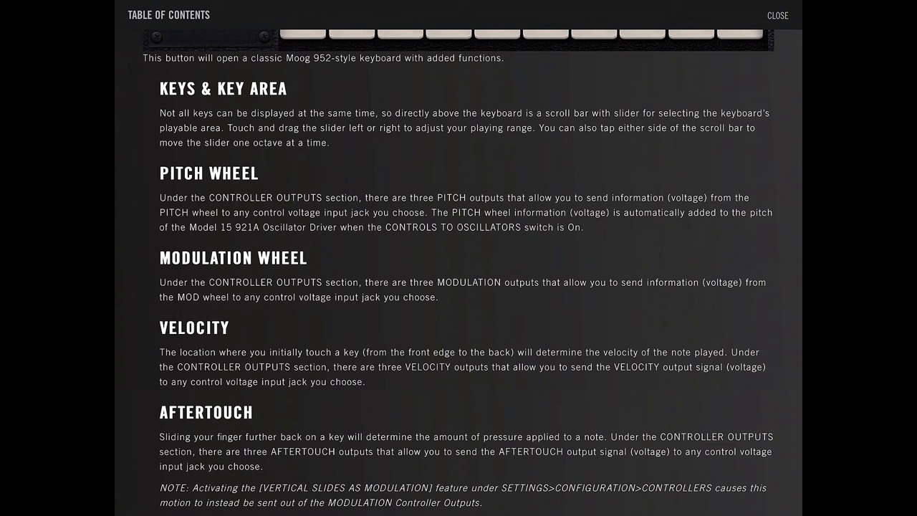
{"action": "scroll", "scroll_direction": "down", "scroll_amount": 3}
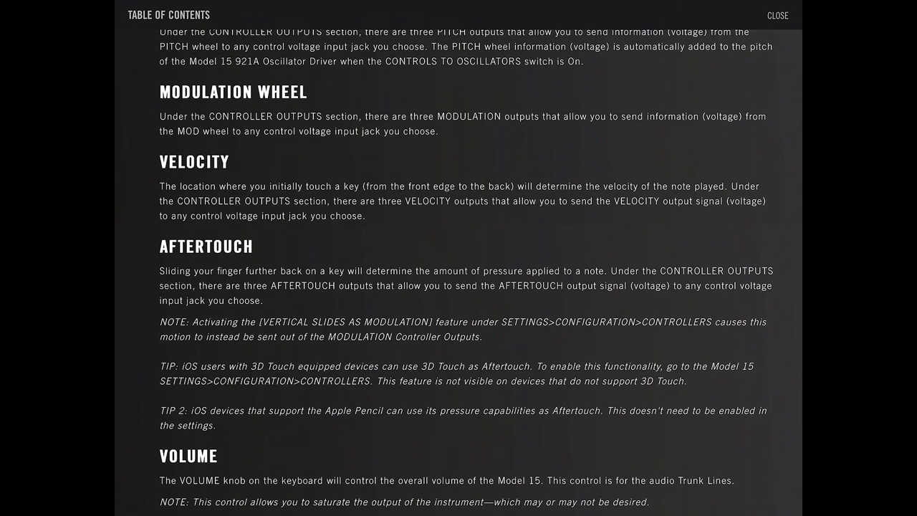
{"action": "scroll", "scroll_direction": "down", "scroll_amount": 3}
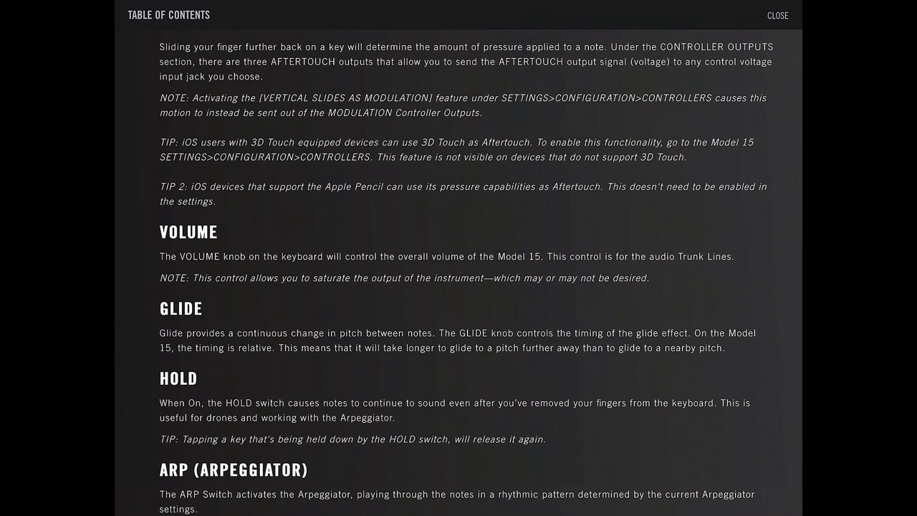
{"action": "scroll", "scroll_direction": "down", "scroll_amount": 3}
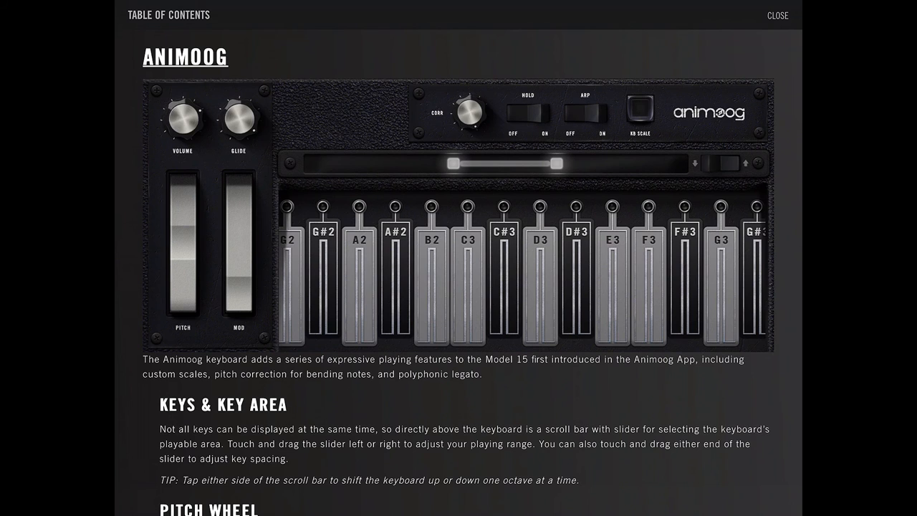
Read the Animoog keyboard entries from Pitch Wheel and Modulation Wheel through Volume and Glide
{"action": "scroll", "scroll_direction": "down", "scroll_amount": 3}
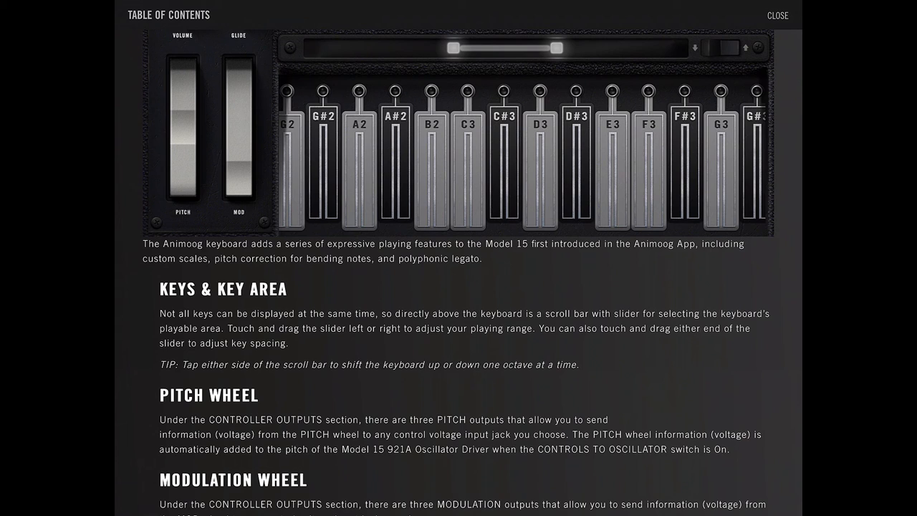
{"action": "scroll", "scroll_direction": "down", "scroll_amount": 3}
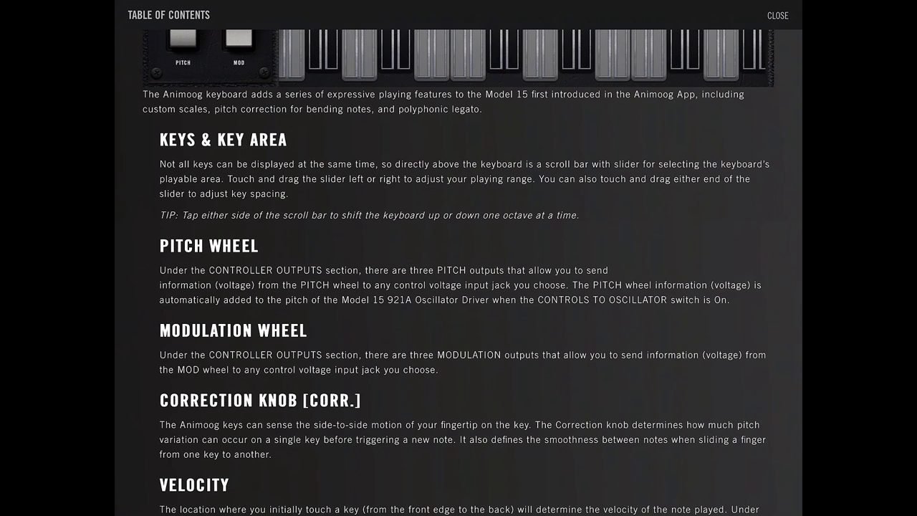
{"action": "scroll", "scroll_direction": "down", "scroll_amount": 3}
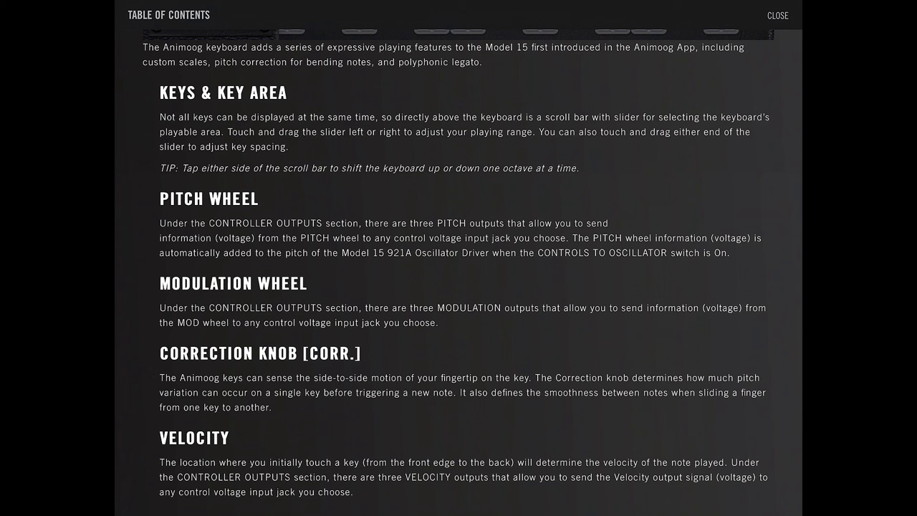
{"action": "scroll", "scroll_direction": "down", "scroll_amount": 3}
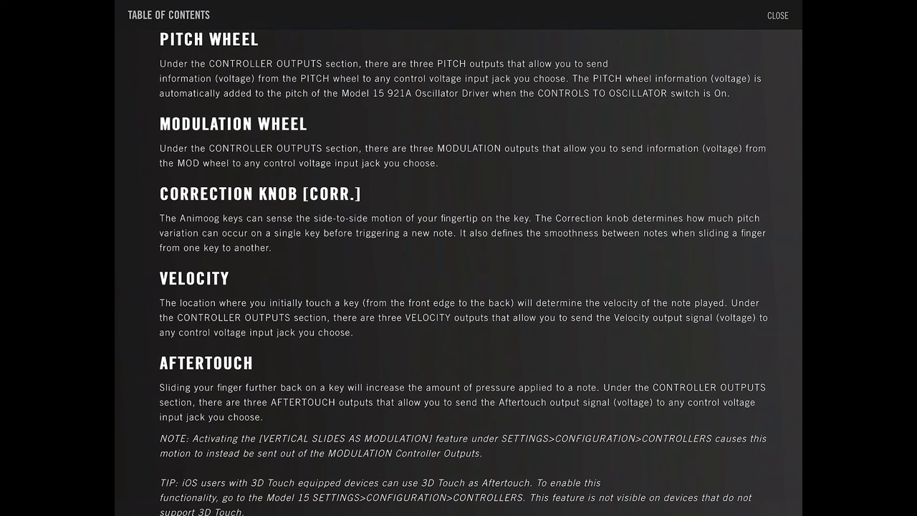
{"action": "scroll", "scroll_direction": "down", "scroll_amount": 3}
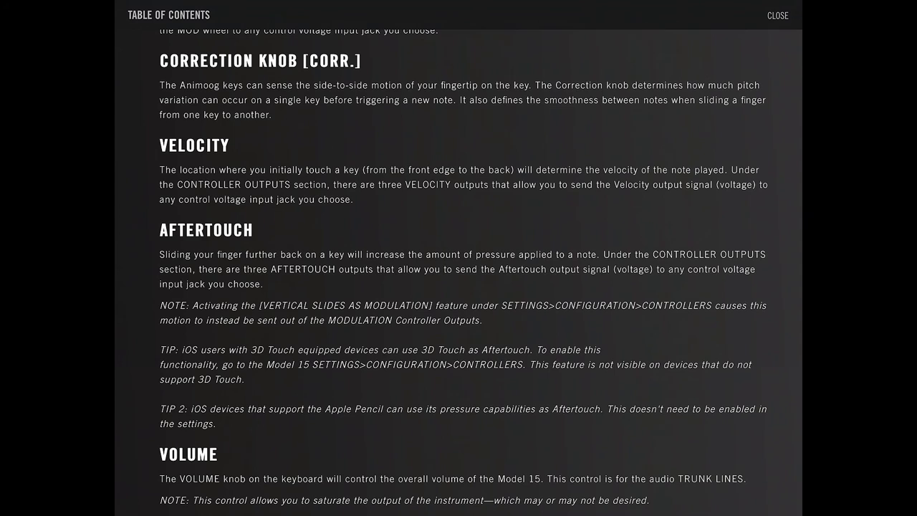
{"action": "scroll", "scroll_direction": "down", "scroll_amount": 3}
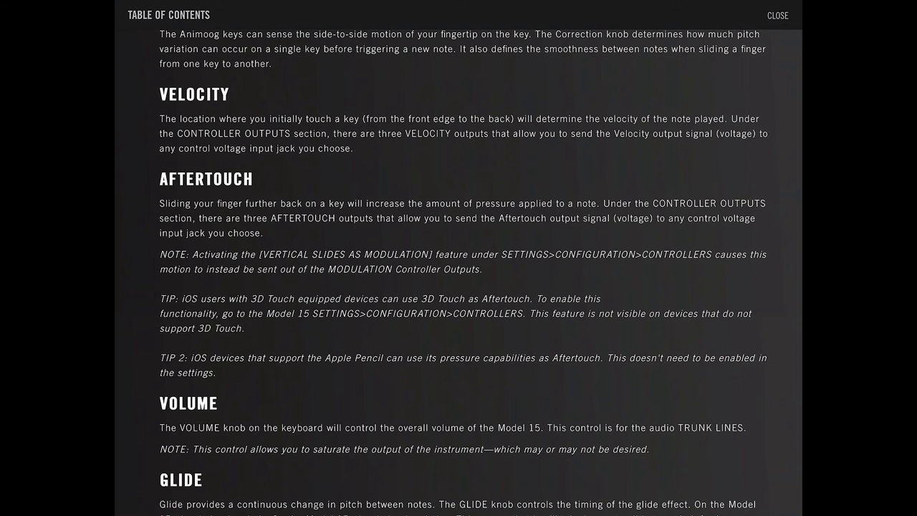
{"action": "scroll", "scroll_direction": "down", "scroll_amount": 3}
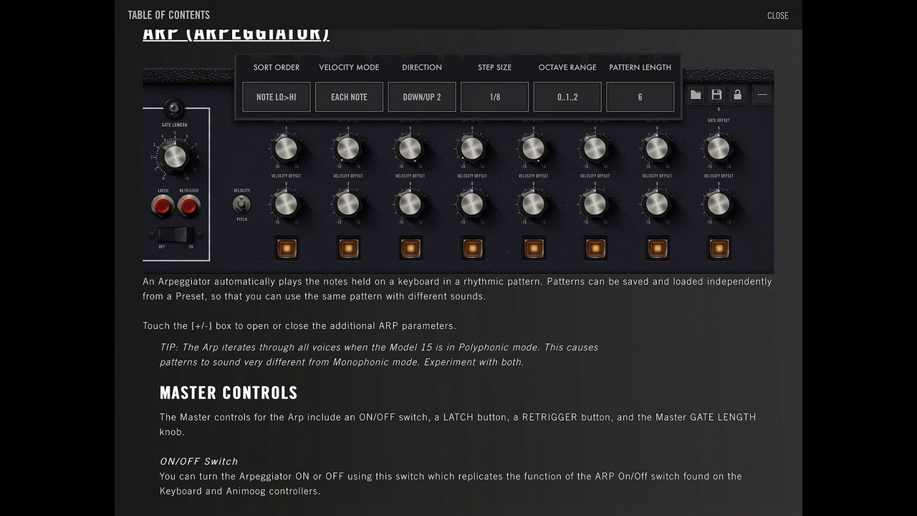
Read the Arpeggiator Master Controls — On/Off, Latch, Retrigger, Gate Length — up to Load
{"action": "scroll", "scroll_direction": "down", "scroll_amount": 3}
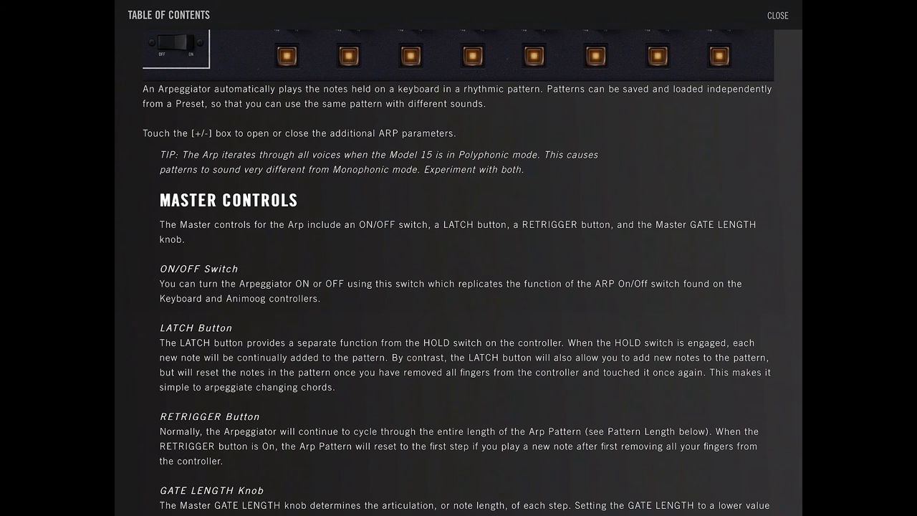
{"action": "scroll", "scroll_direction": "down", "scroll_amount": 3}
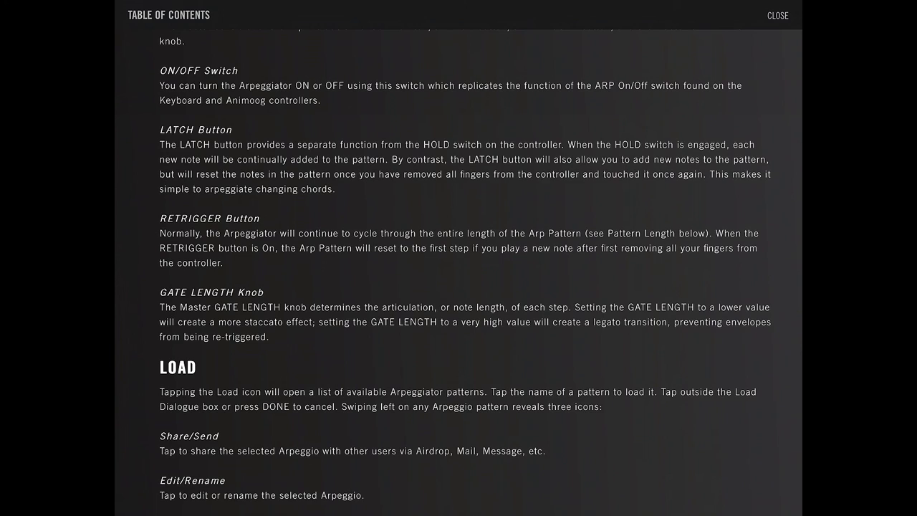
Read the arpeggiator settings from Save and Lock through Sort Order to Gate and Velocity Offset
{"action": "scroll", "scroll_direction": "down", "scroll_amount": 3}
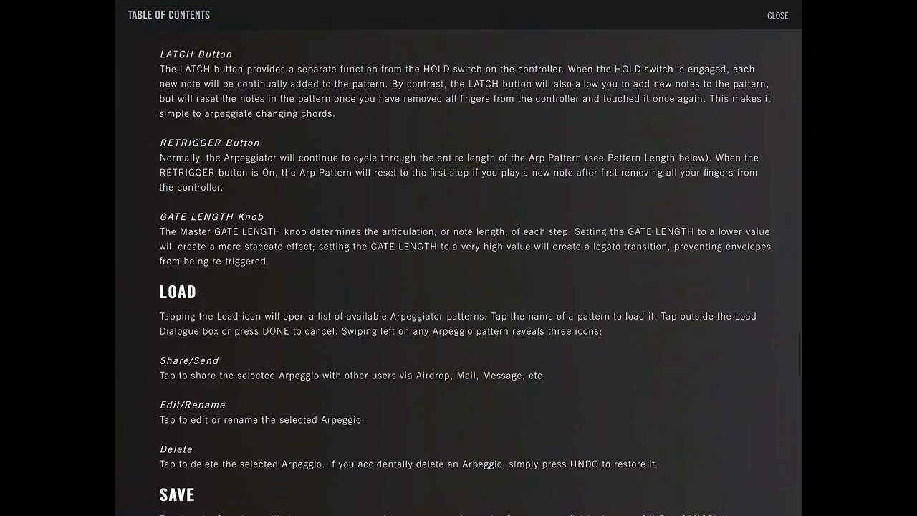
{"action": "scroll", "scroll_direction": "down", "scroll_amount": 3}
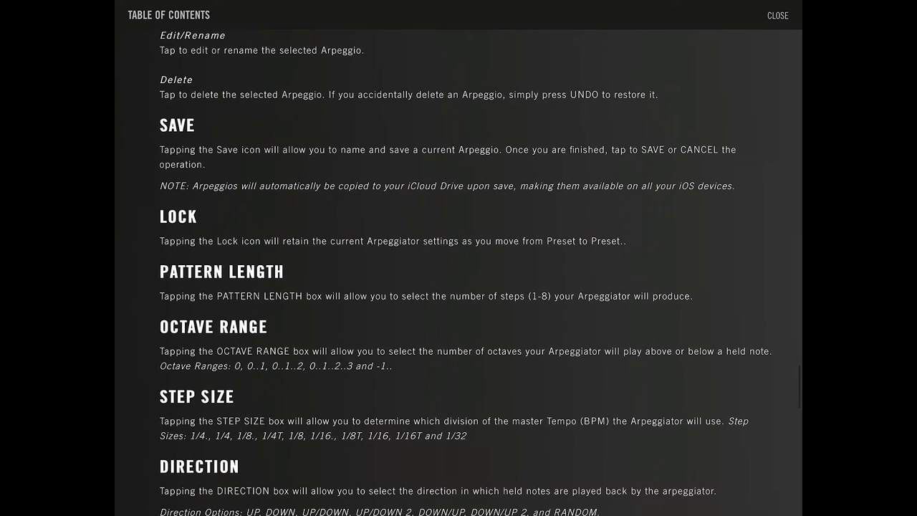
{"action": "scroll", "scroll_direction": "down", "scroll_amount": 3}
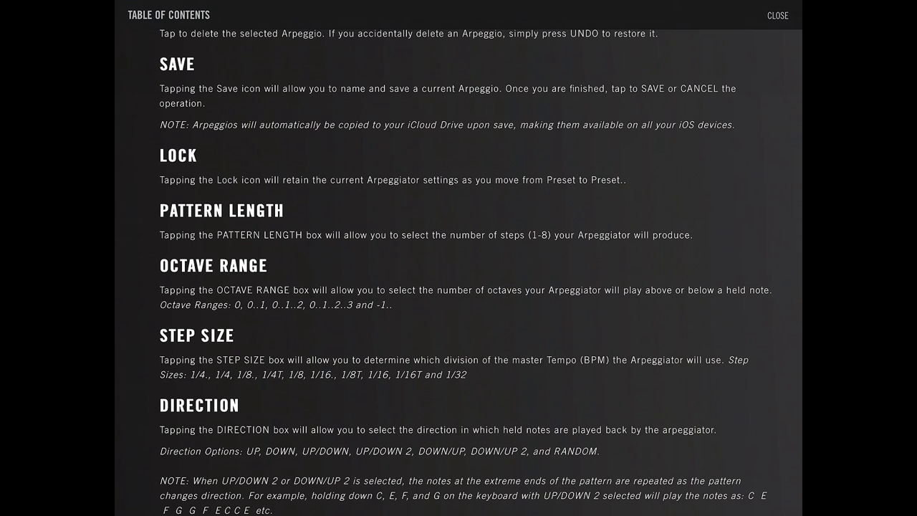
{"action": "scroll", "scroll_direction": "down", "scroll_amount": 3}
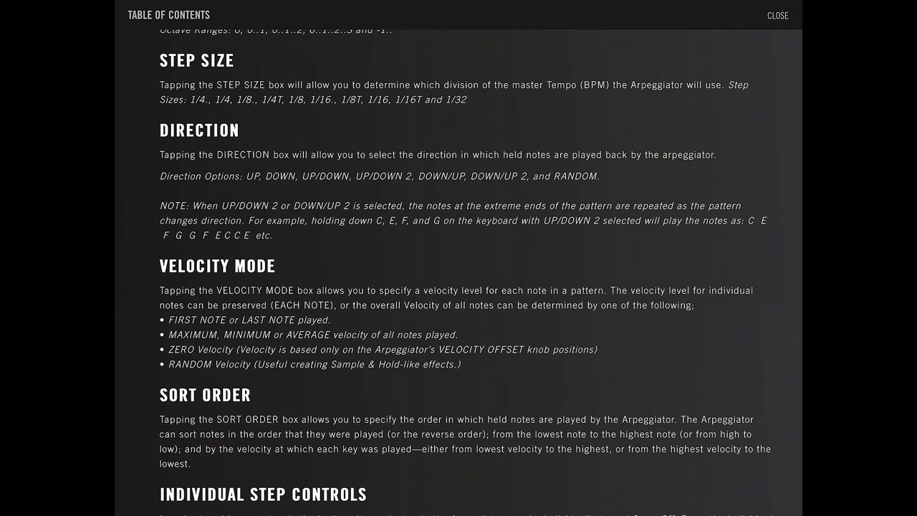
{"action": "scroll", "scroll_direction": "down", "scroll_amount": 3}
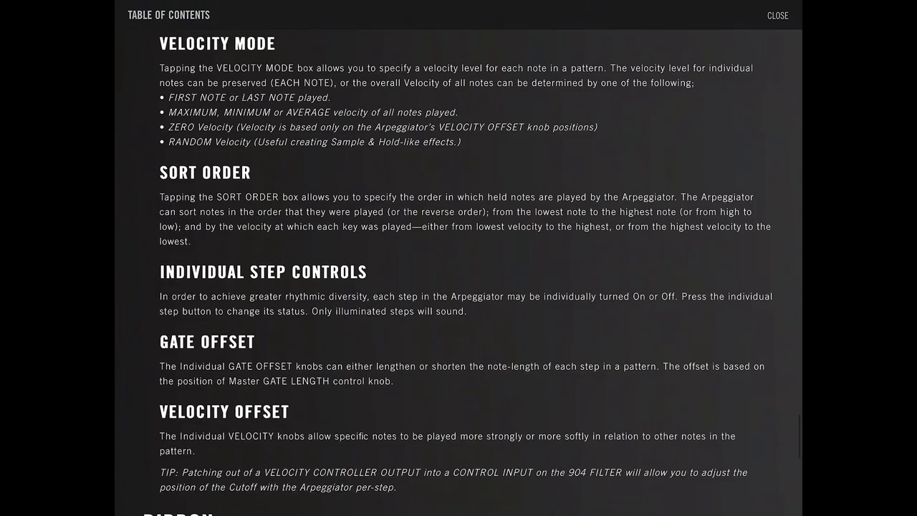
{"action": "scroll", "scroll_direction": "down", "scroll_amount": 3}
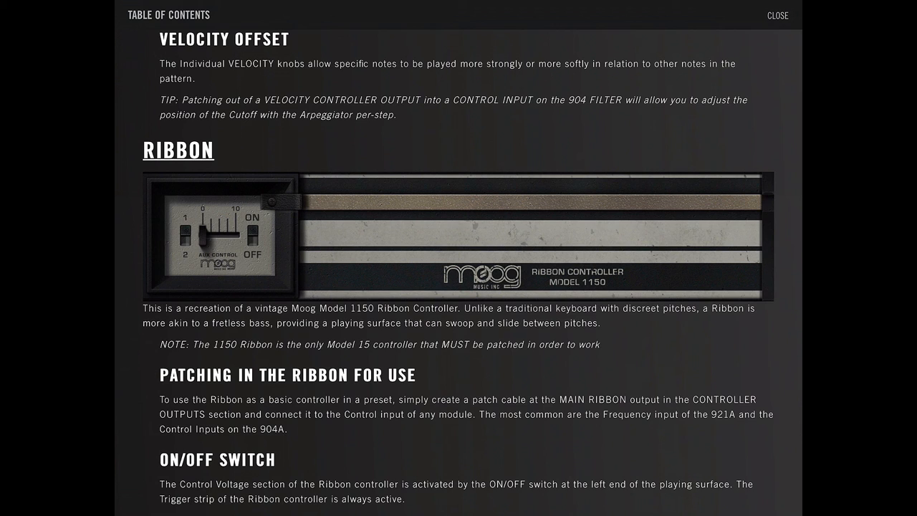
Scroll past Velocity Offset to the Ribbon controller chapter
{"action": "scroll", "scroll_direction": "down", "scroll_amount": 3}
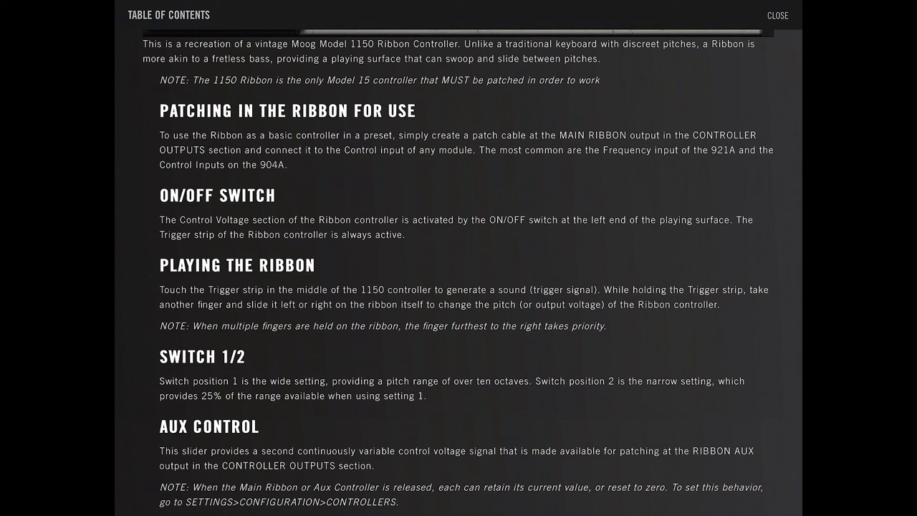
Read Playing the Ribbon, Switch 1/2 and Aux Control to the end of the chapter
{"action": "scroll", "scroll_direction": "down", "scroll_amount": 3}
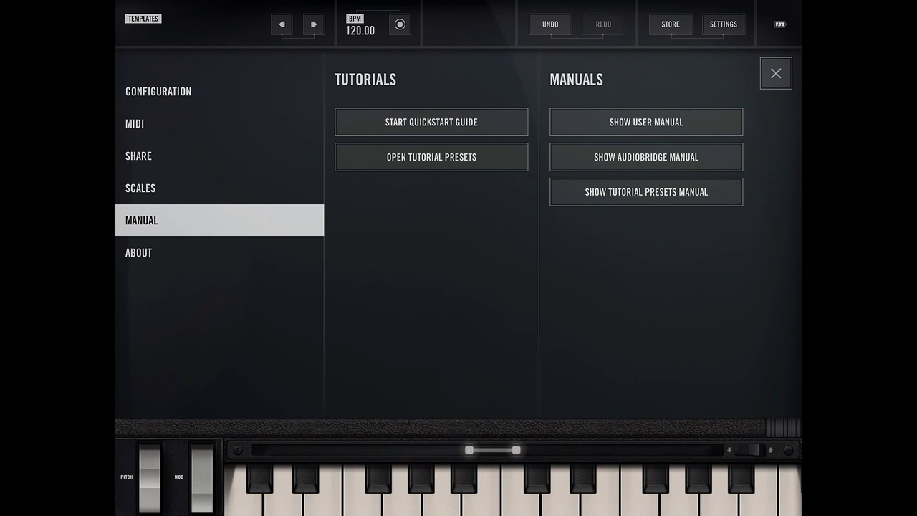
Reopen the user manual and scroll toward the Working with Presets section
{"action": "left_click", "coordinate": [645, 122]}
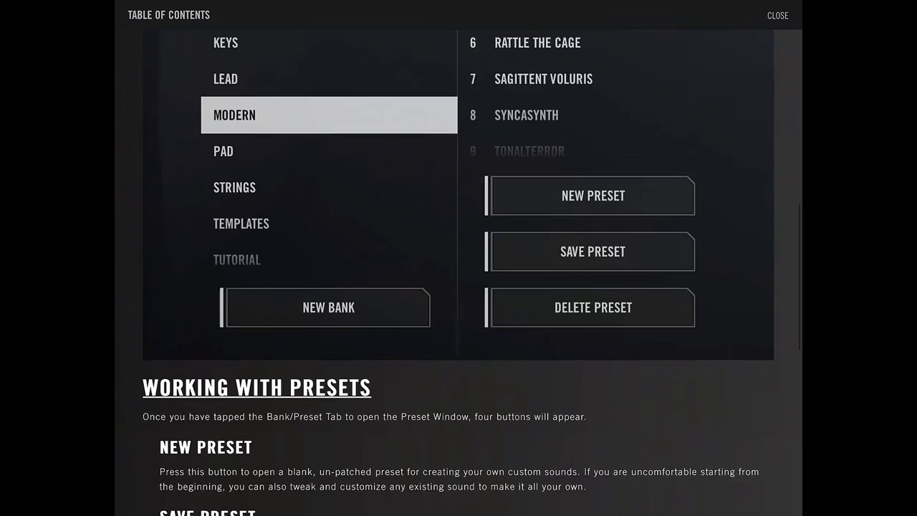
{"action": "scroll", "scroll_direction": "down", "scroll_amount": 3}
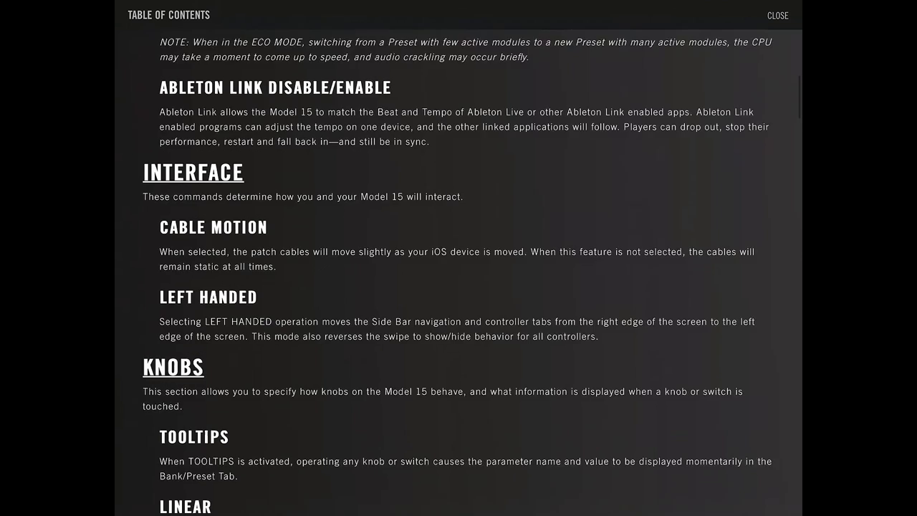
Read the manual's Controllers, MIDI and Share settings sections
{"action": "scroll", "scroll_direction": "down", "scroll_amount": 3}
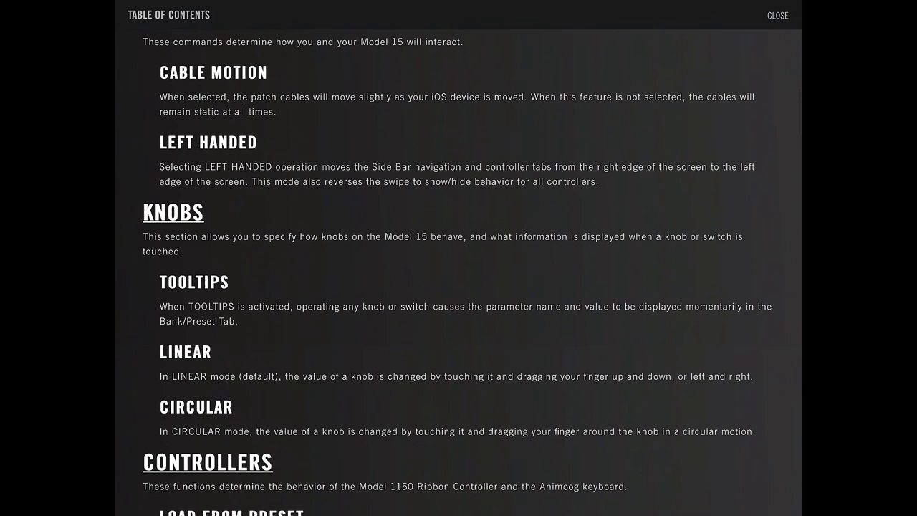
{"action": "scroll", "scroll_direction": "down", "scroll_amount": 3}
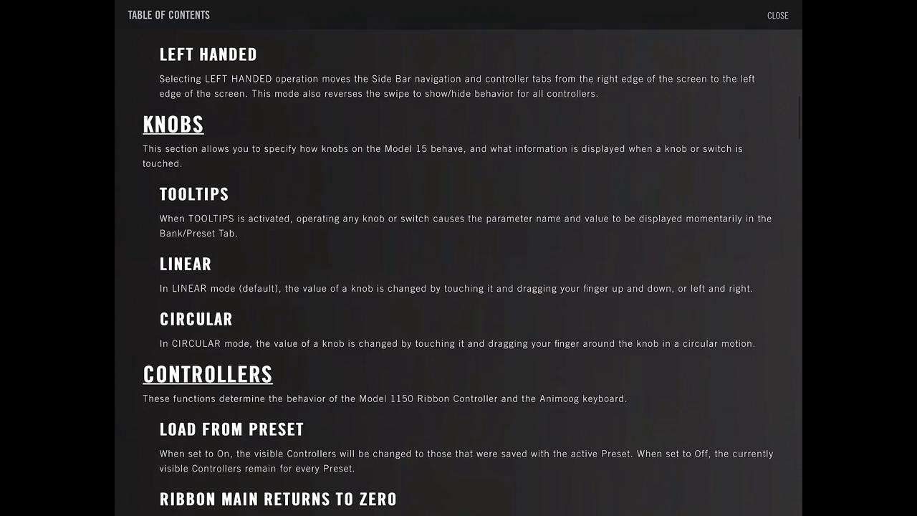
{"action": "scroll", "scroll_direction": "down", "scroll_amount": 3}
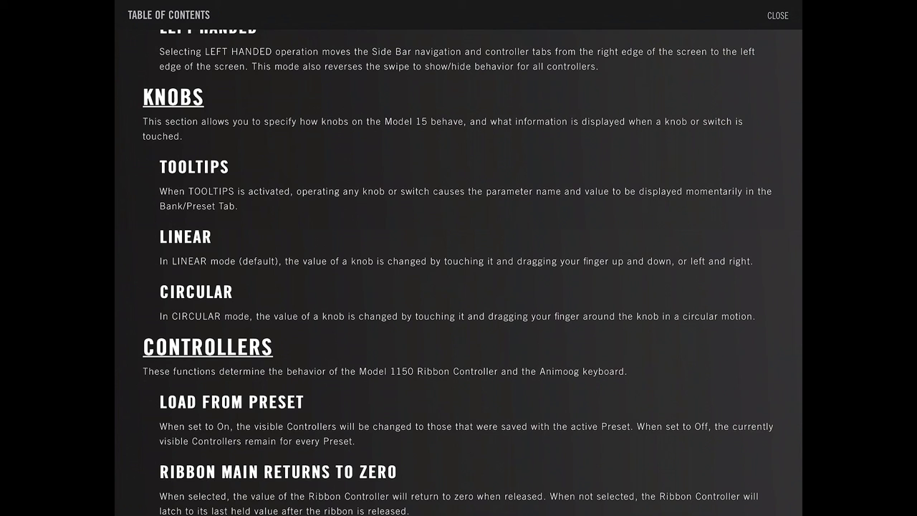
{"action": "scroll", "scroll_direction": "down", "scroll_amount": 3}
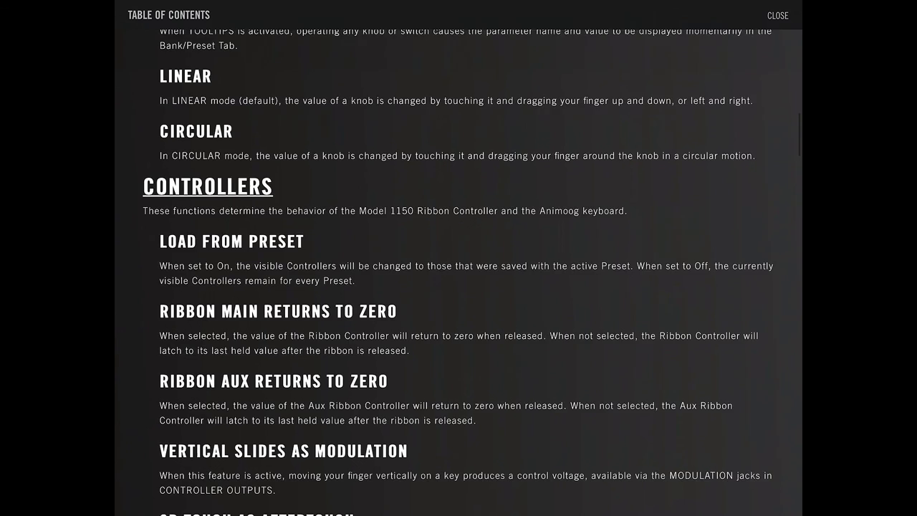
{"action": "scroll", "scroll_direction": "down", "scroll_amount": 3}
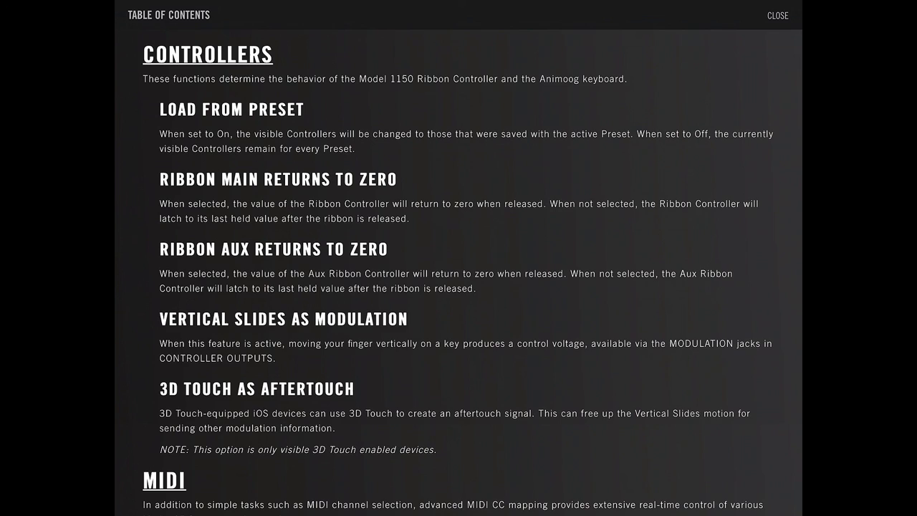
{"action": "scroll", "scroll_direction": "down", "scroll_amount": 3}
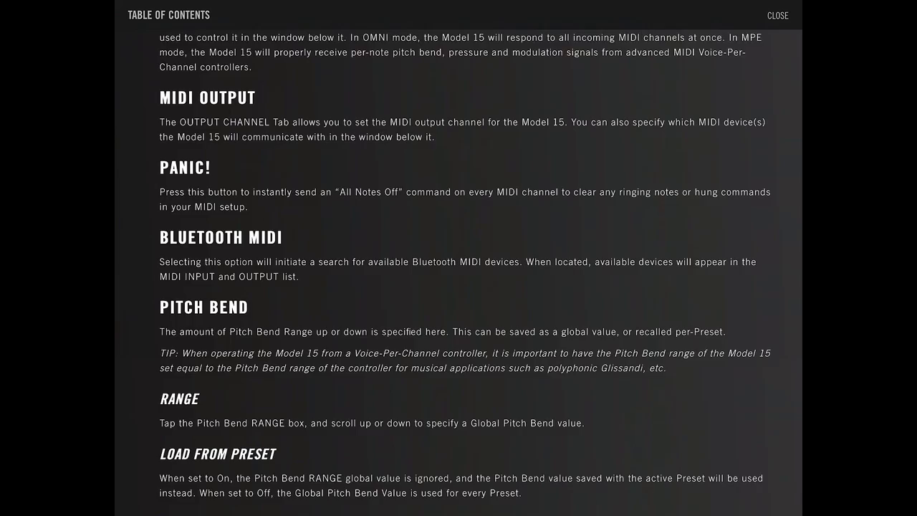
{"action": "left_click", "coordinate": [776, 14]}
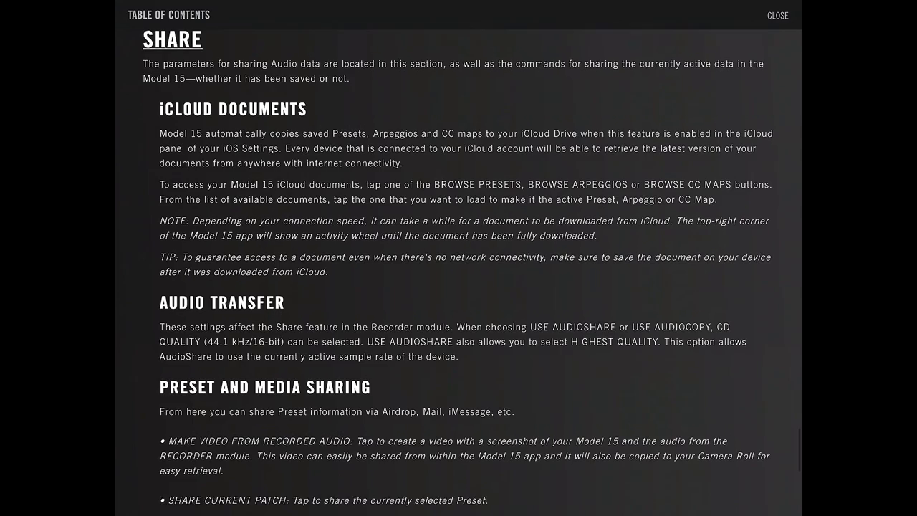
Read the Scales section, then leave the manual for the Scales settings page
{"action": "scroll", "scroll_direction": "down", "scroll_amount": 3}
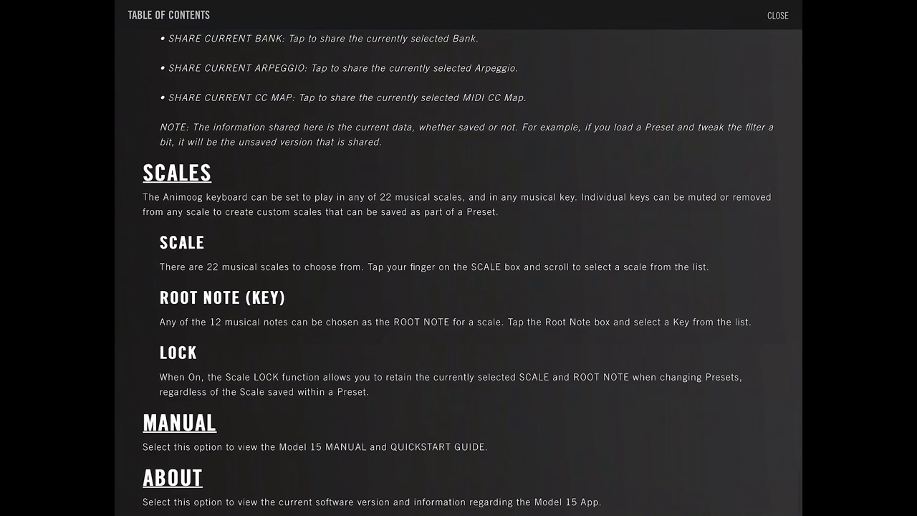
{"action": "left_click", "coordinate": [776, 14]}
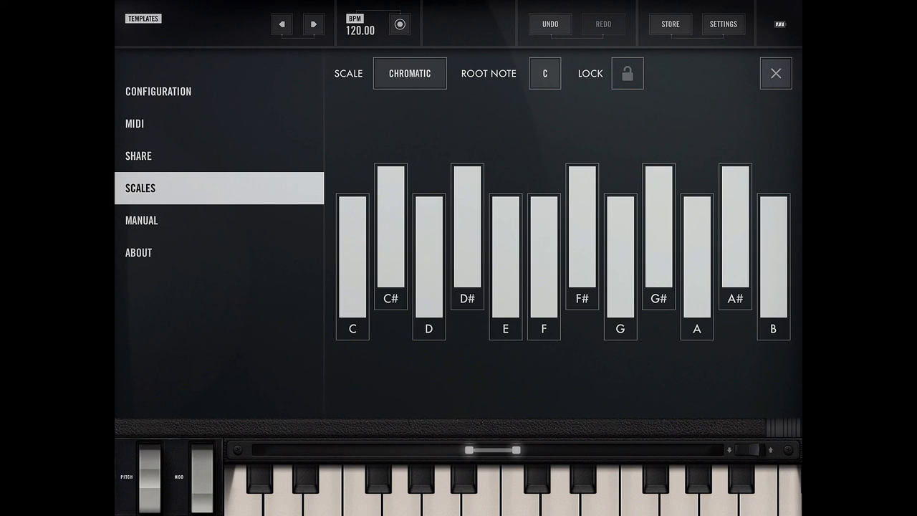
Set the scale to Major Pentatonic on C, lock it, and return to the user manual contents
{"action": "left_click", "coordinate": [410, 73]}
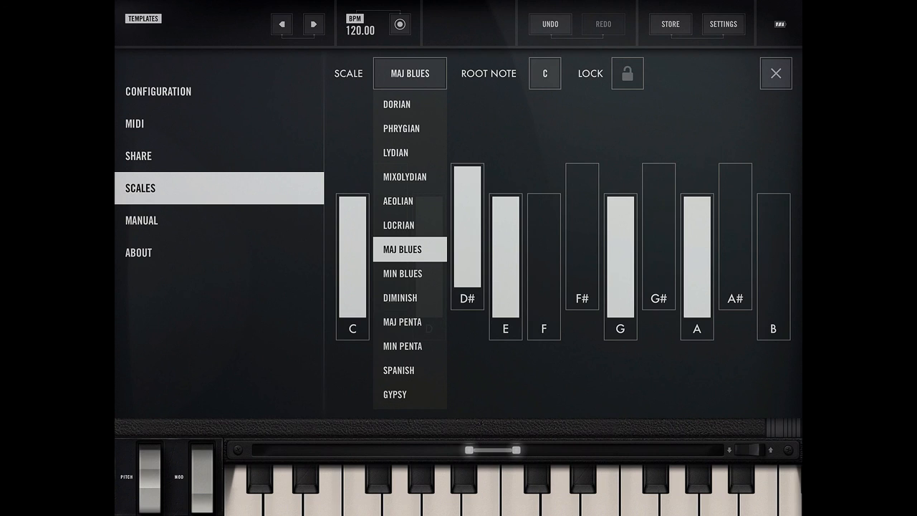
{"action": "left_click", "coordinate": [401, 321]}
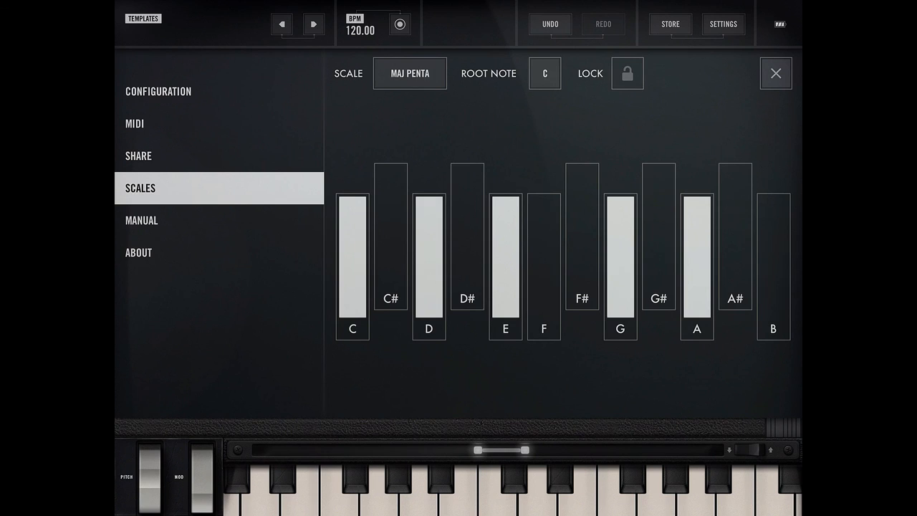
{"action": "left_click", "coordinate": [627, 73]}
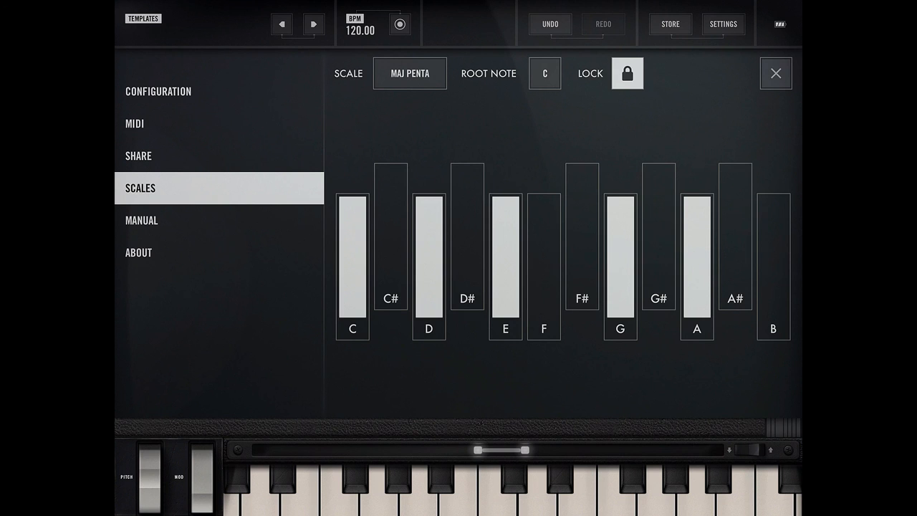
{"action": "left_click", "coordinate": [140, 221]}
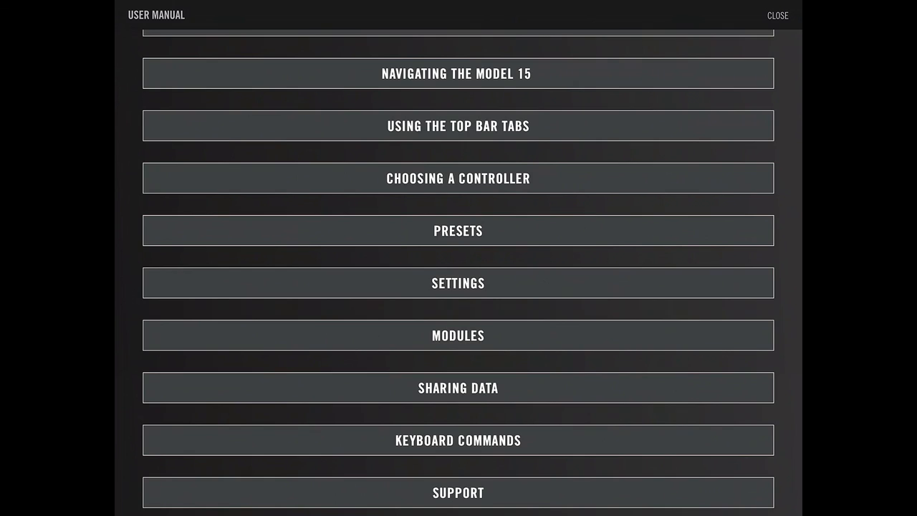
{"action": "left_click", "coordinate": [458, 387]}
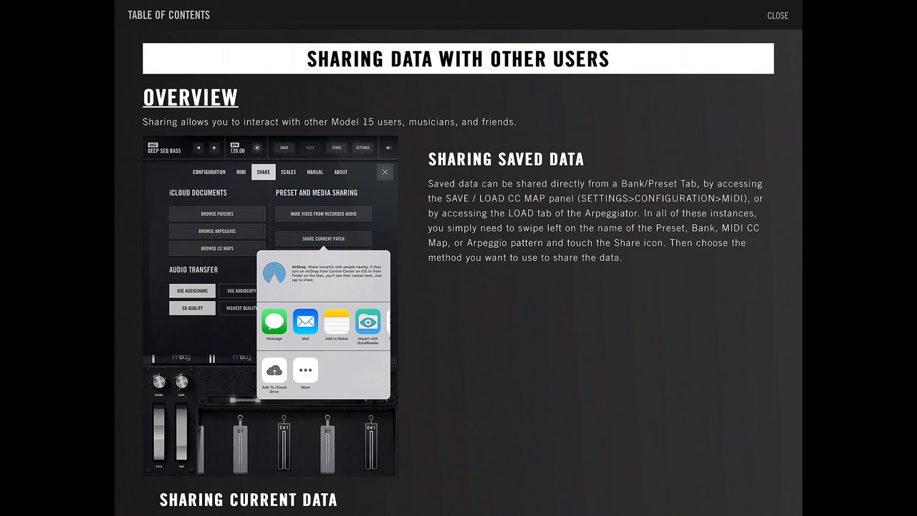
{"action": "scroll", "scroll_direction": "down", "scroll_amount": 3}
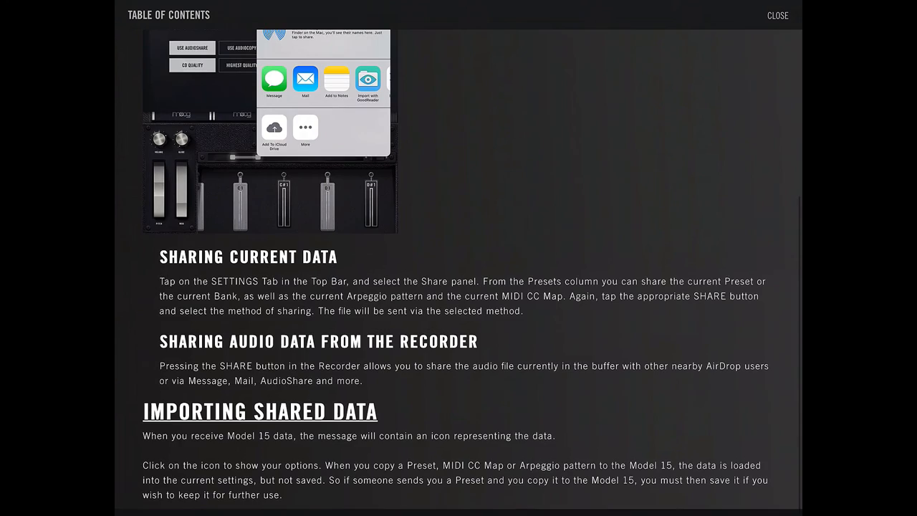
{"action": "scroll", "scroll_direction": "down", "scroll_amount": 3}
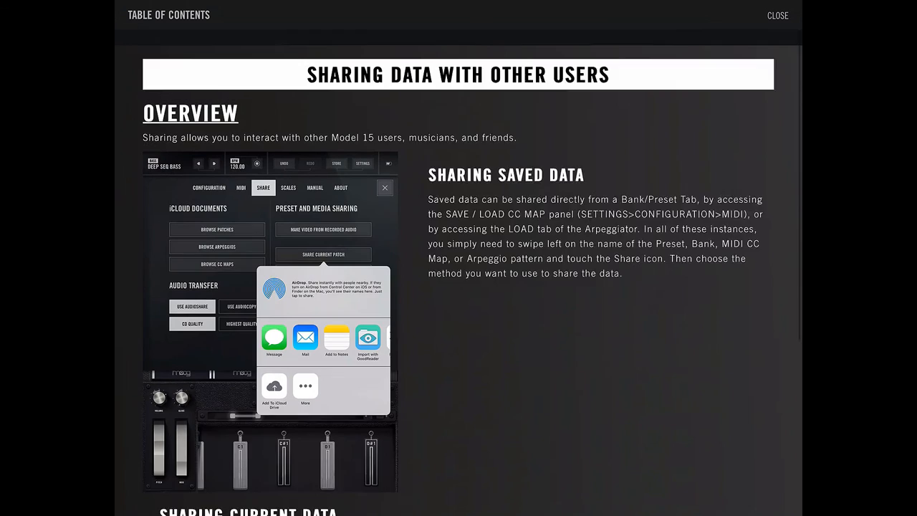
{"action": "scroll", "scroll_direction": "down", "scroll_amount": 3}
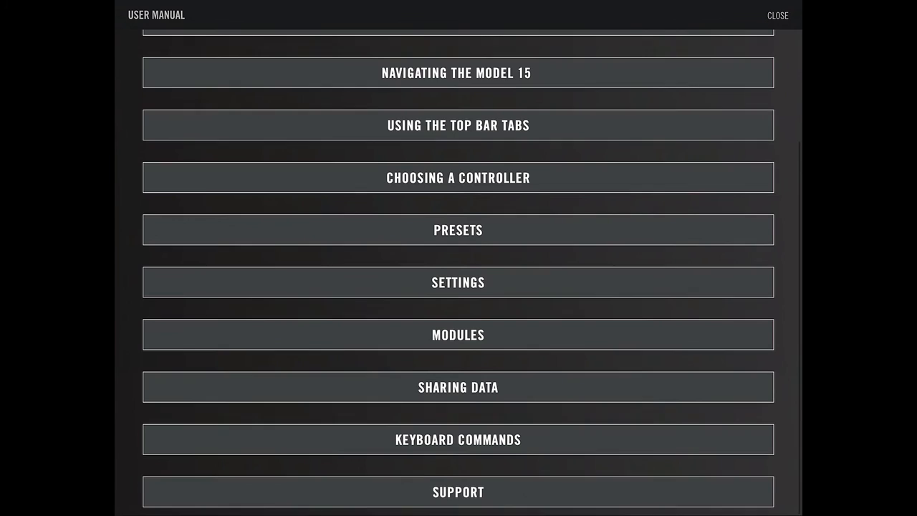
Read the Keyboard Commands chapter from navigation shortcuts down to note commands and velocity
{"action": "left_click", "coordinate": [458, 438]}
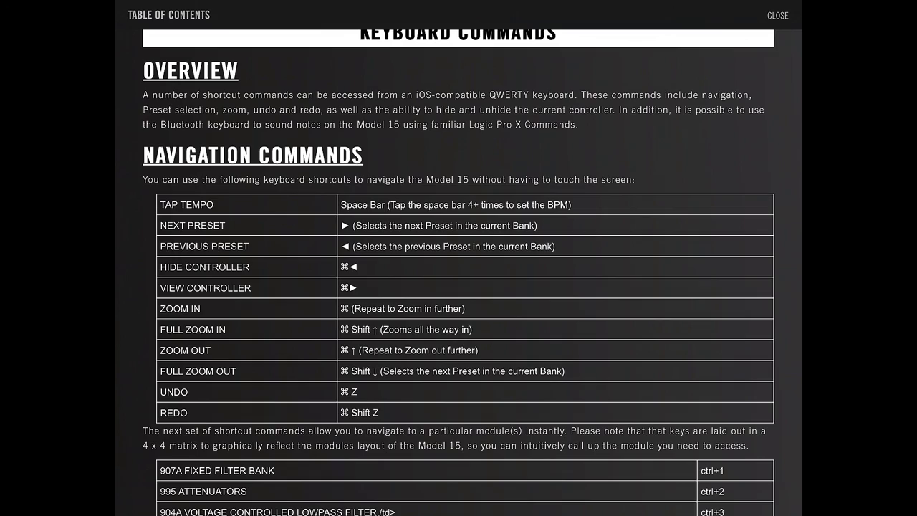
{"action": "scroll", "scroll_direction": "down", "scroll_amount": 3}
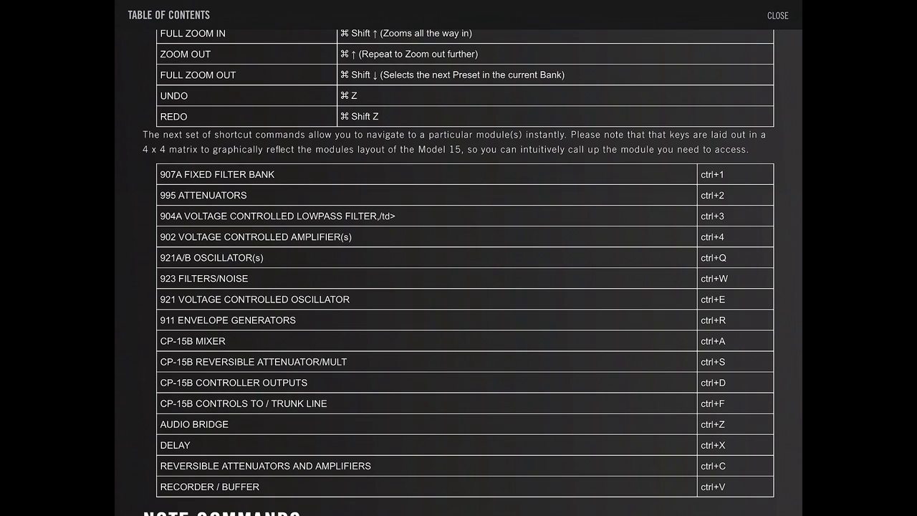
{"action": "scroll", "scroll_direction": "down", "scroll_amount": 3}
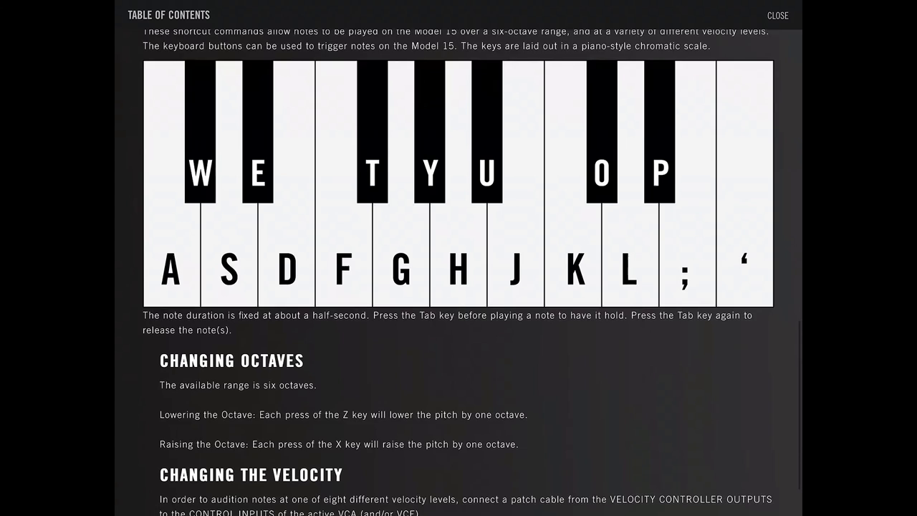
{"action": "scroll", "scroll_direction": "down", "scroll_amount": 3}
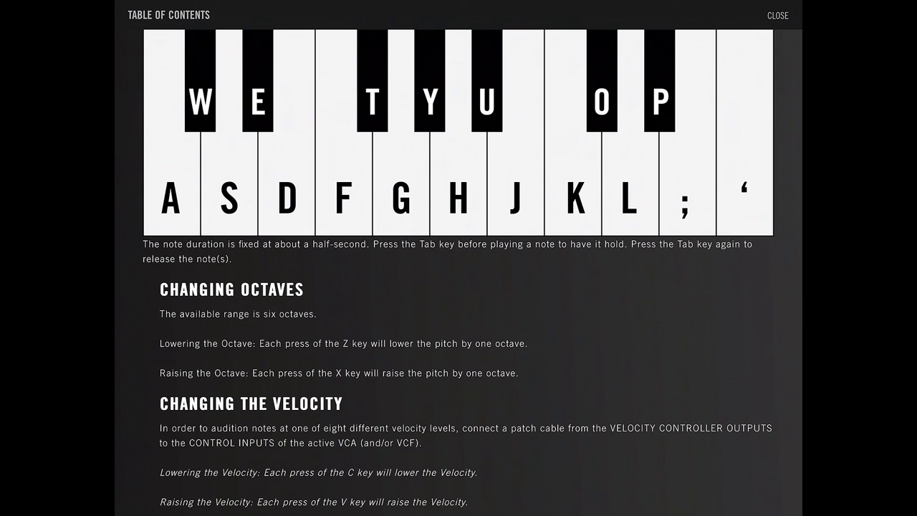